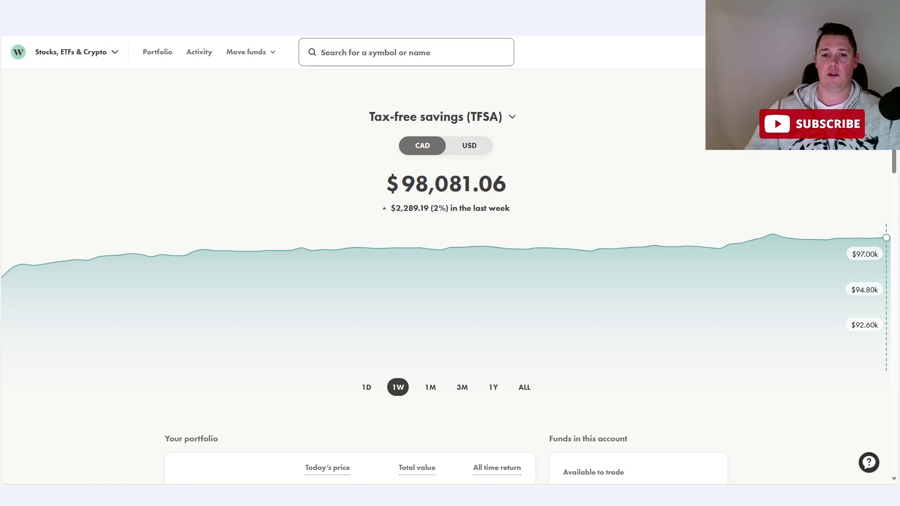
pyautogui.moveTo(282, 171)
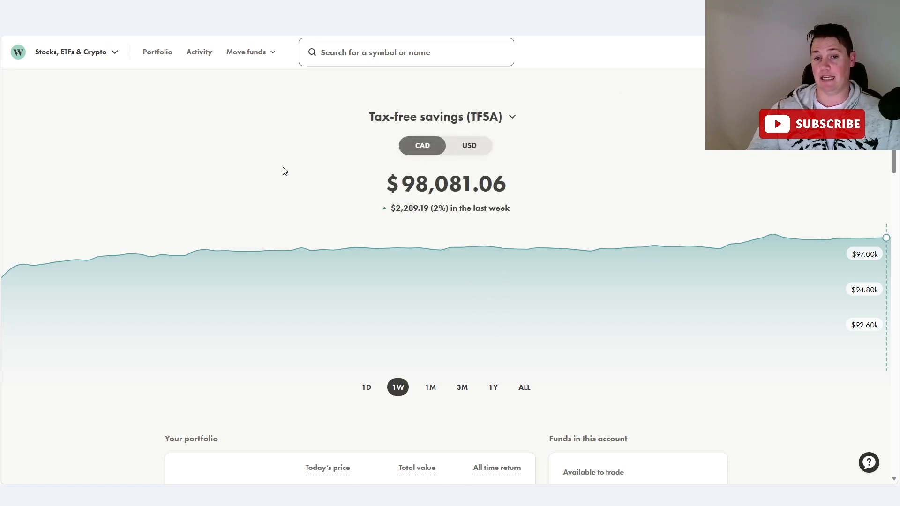
pyautogui.moveTo(568, 286)
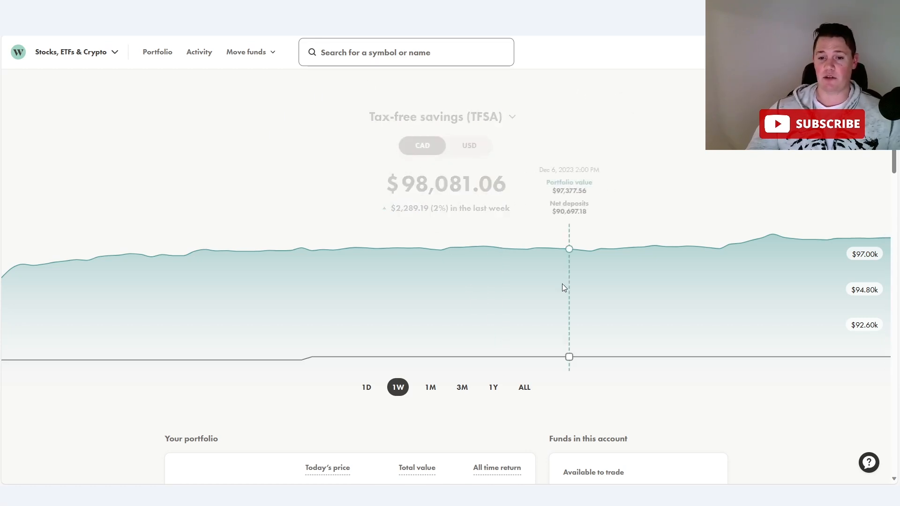
# Toggle the portfolio chart to all time and back to one week, then open Barrick Gold (ABX)
pyautogui.click(523, 387)
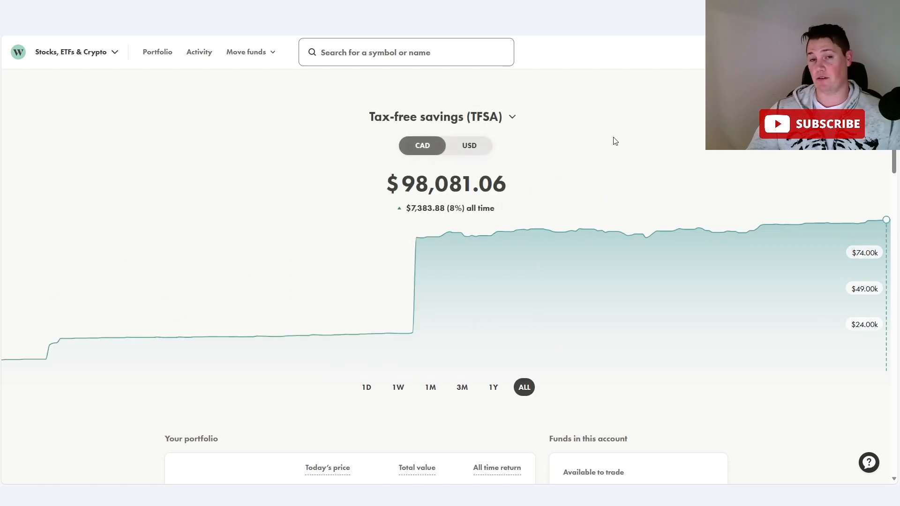
pyautogui.click(397, 387)
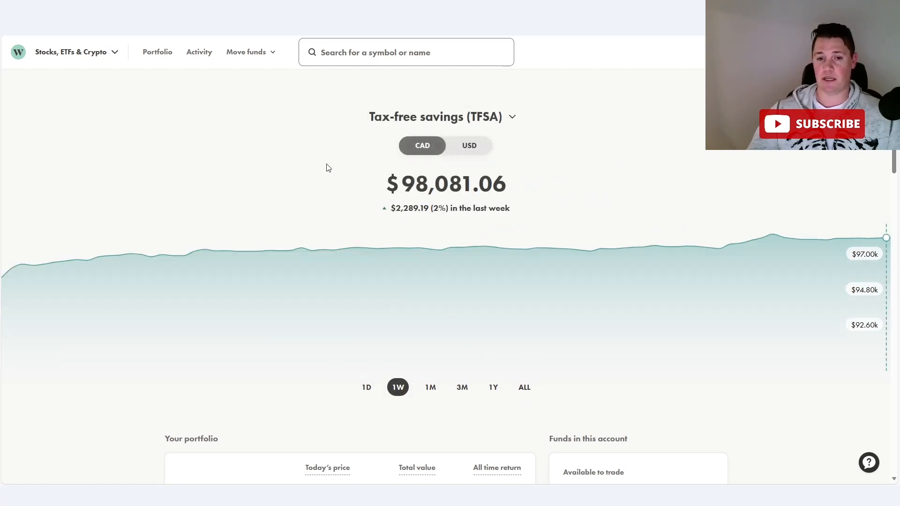
pyautogui.moveTo(656, 162)
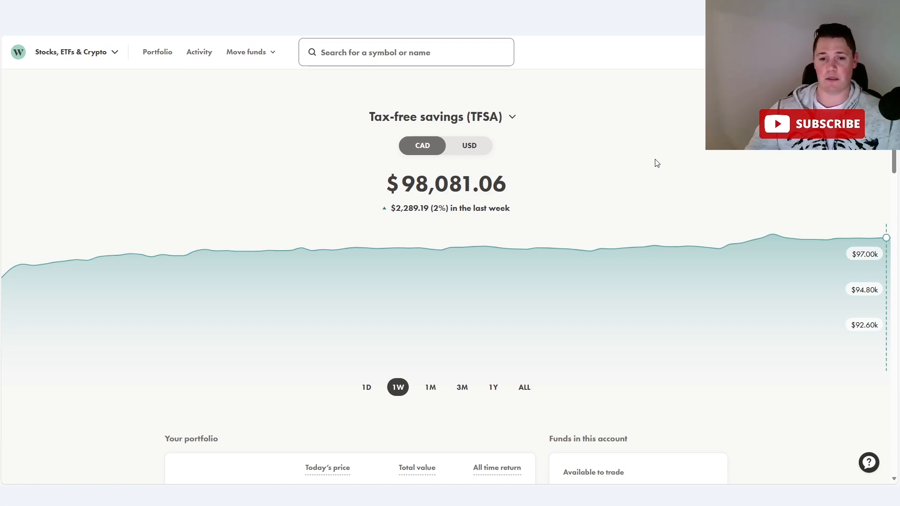
pyautogui.scroll(-3)
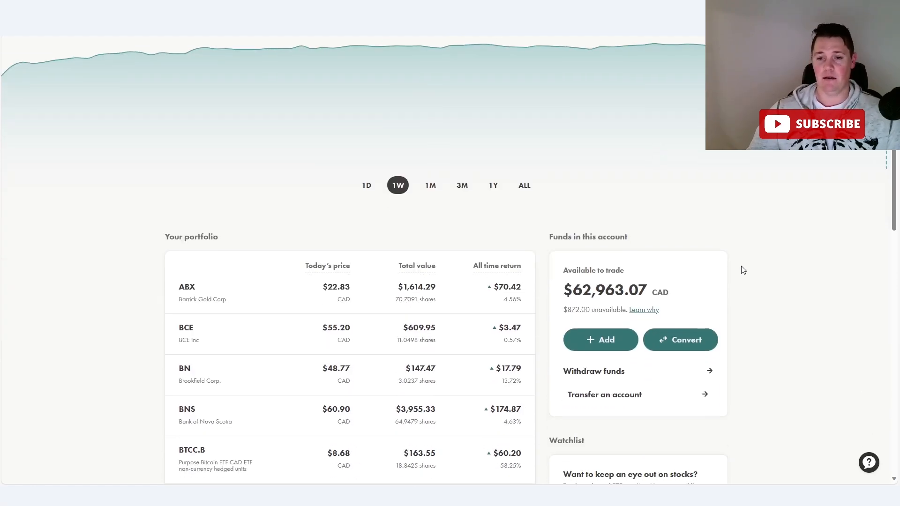
pyautogui.moveTo(545, 284)
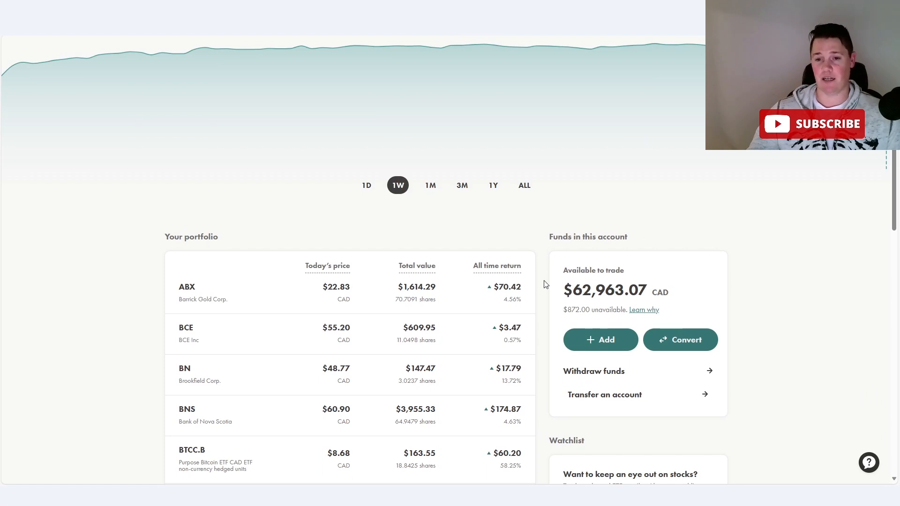
pyautogui.moveTo(566, 305)
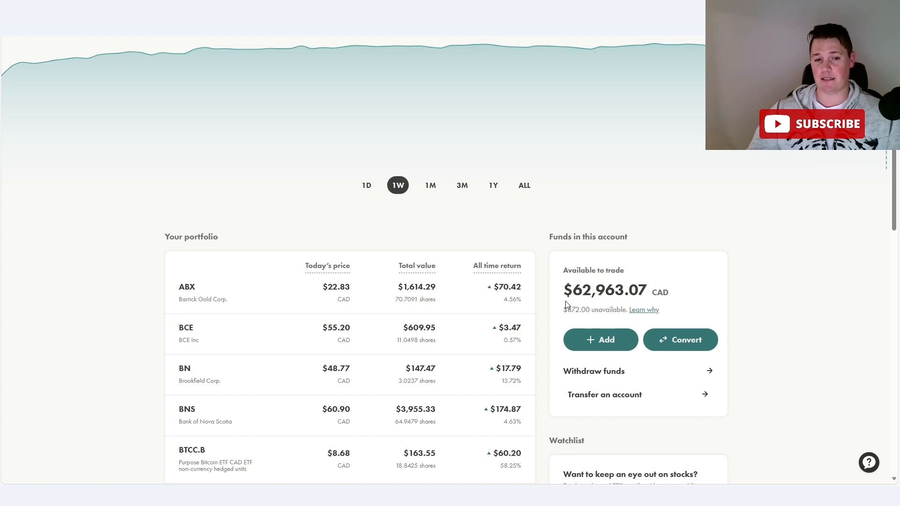
pyautogui.click(187, 292)
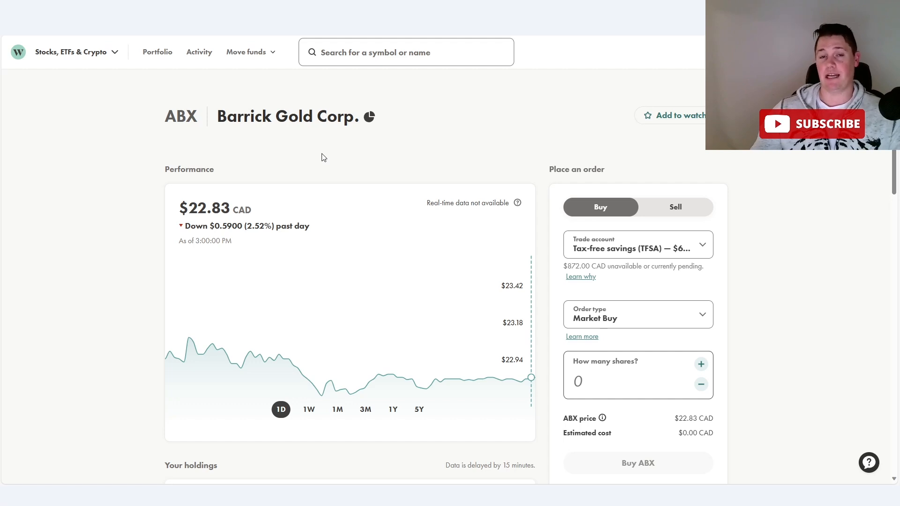
pyautogui.moveTo(265, 118)
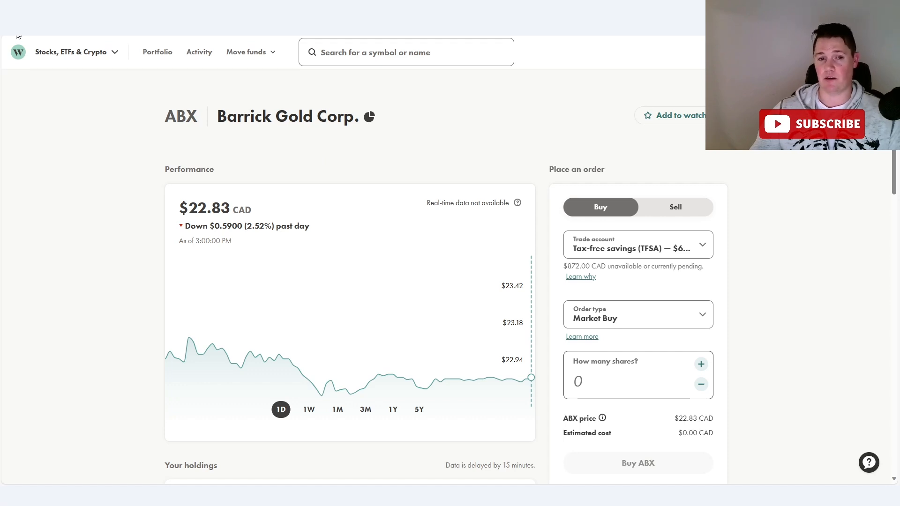
# Go back to the TFSA portfolio and scroll the holdings list down to XUS
pyautogui.click(156, 52)
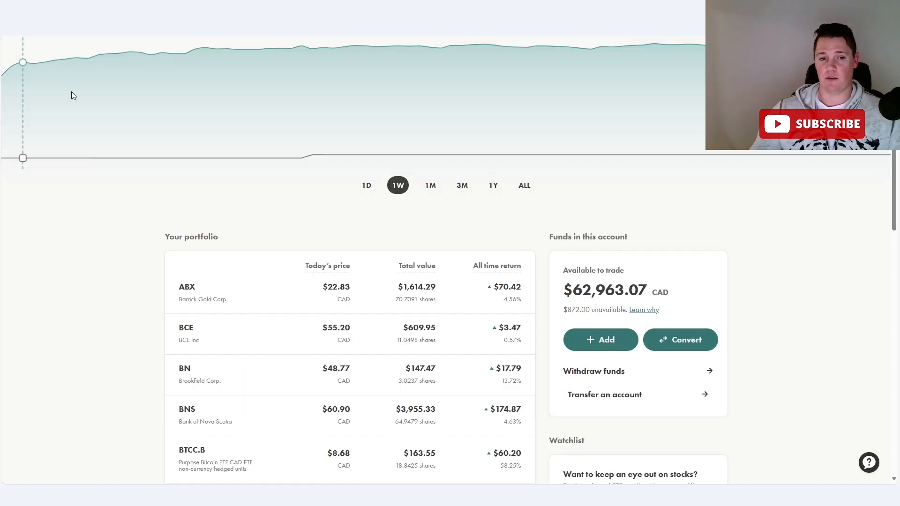
pyautogui.scroll(-3)
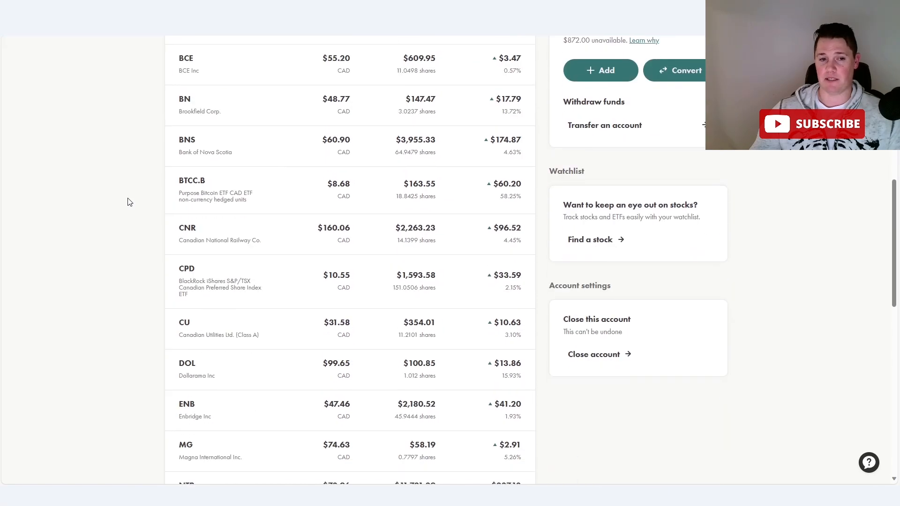
pyautogui.scroll(-3)
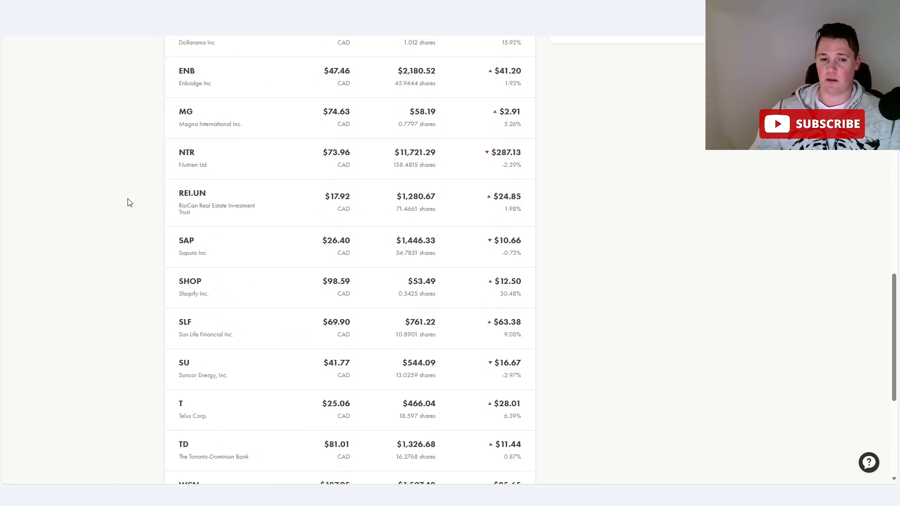
pyautogui.scroll(-3)
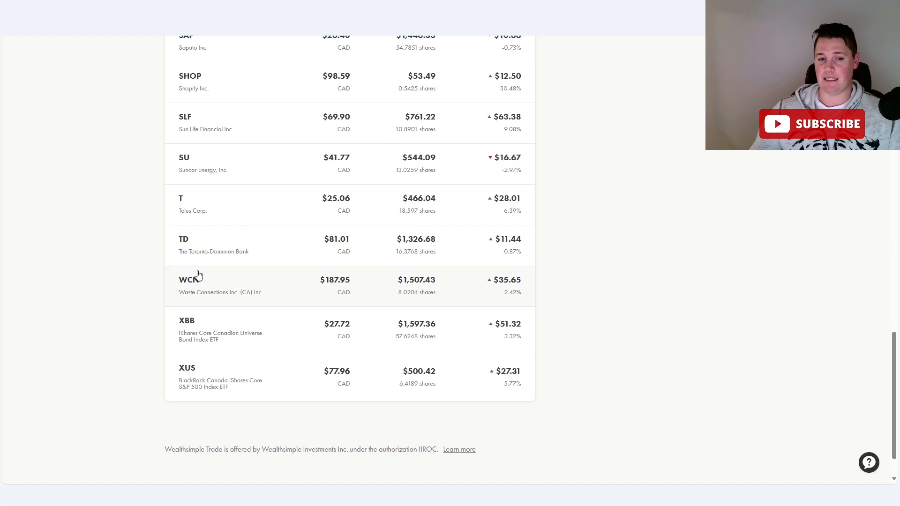
pyautogui.moveTo(198, 222)
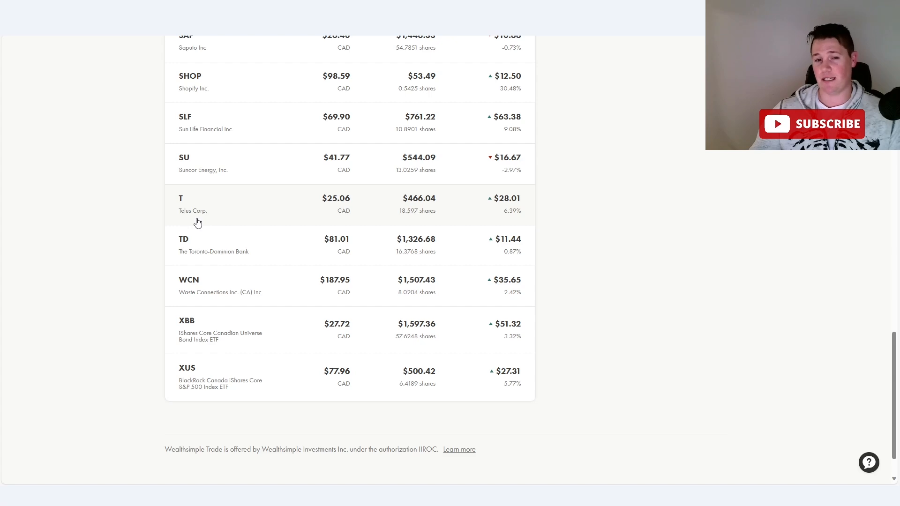
pyautogui.moveTo(210, 239)
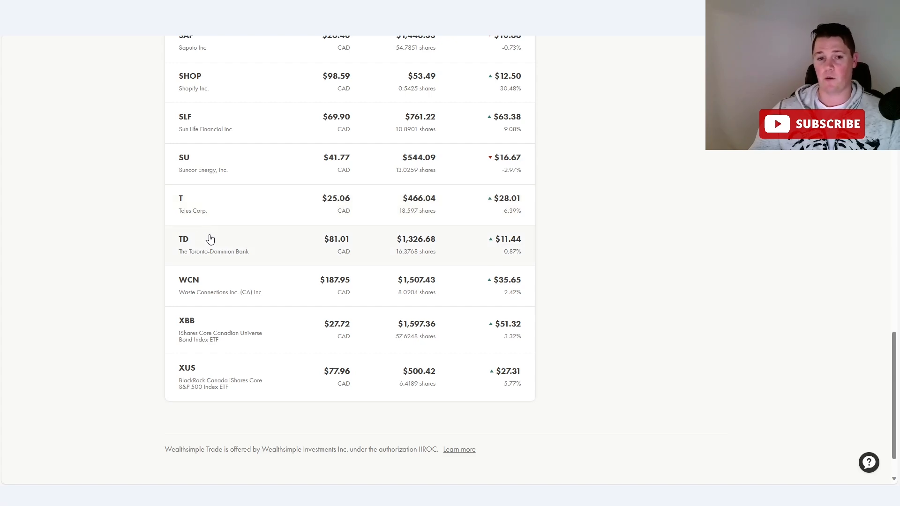
# Open the TD stock page and scroll through its holdings, market details and news
pyautogui.click(183, 238)
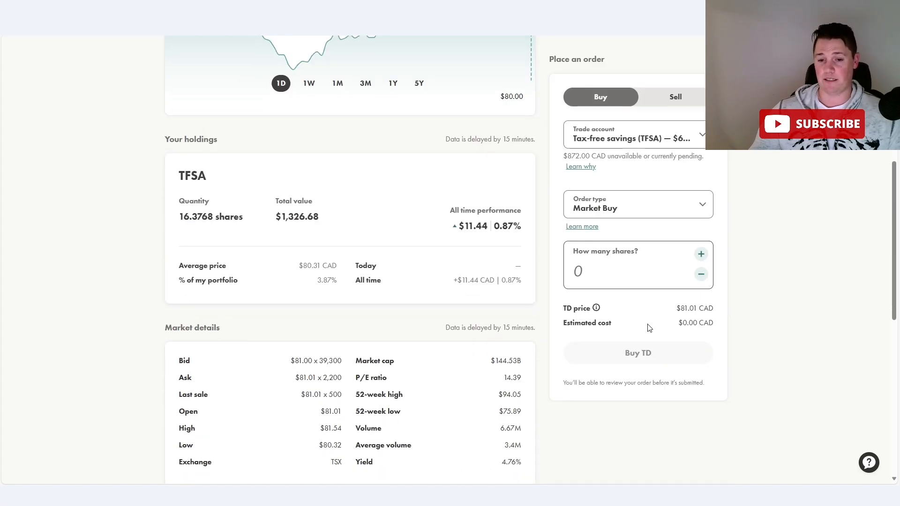
pyautogui.scroll(-3)
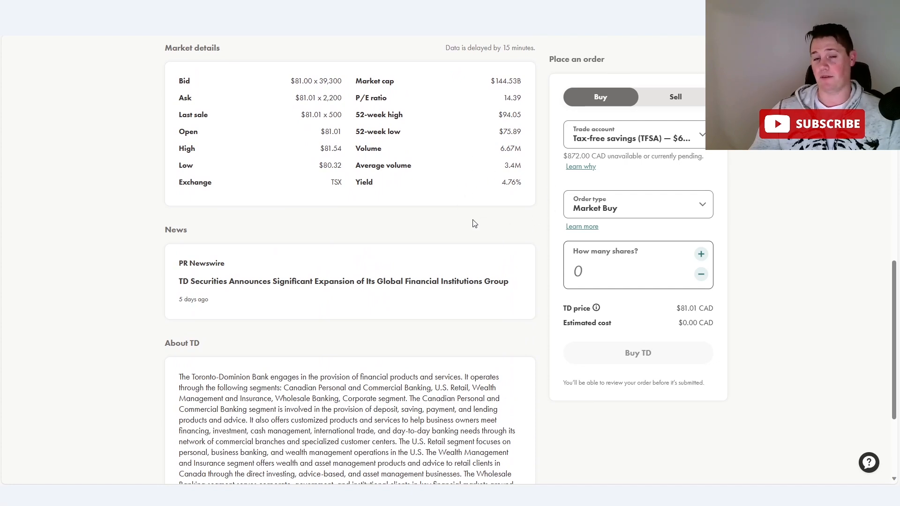
pyautogui.scroll(3)
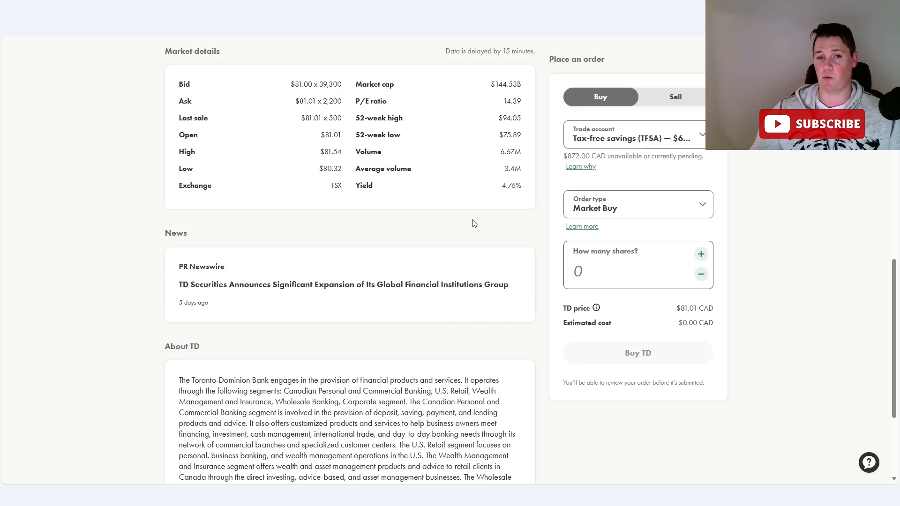
pyautogui.scroll(3)
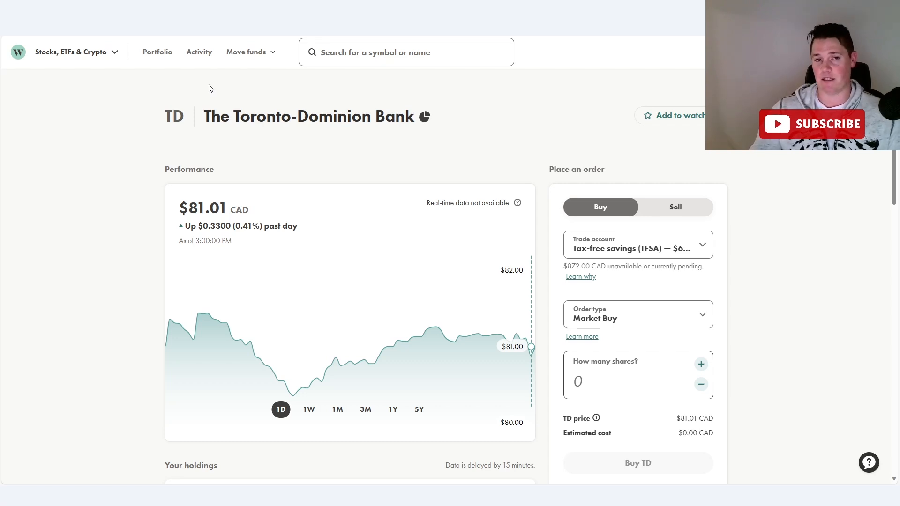
# Open the Activity history and scroll TFSA dividend payments back to September 2023 (CNR)
pyautogui.click(199, 52)
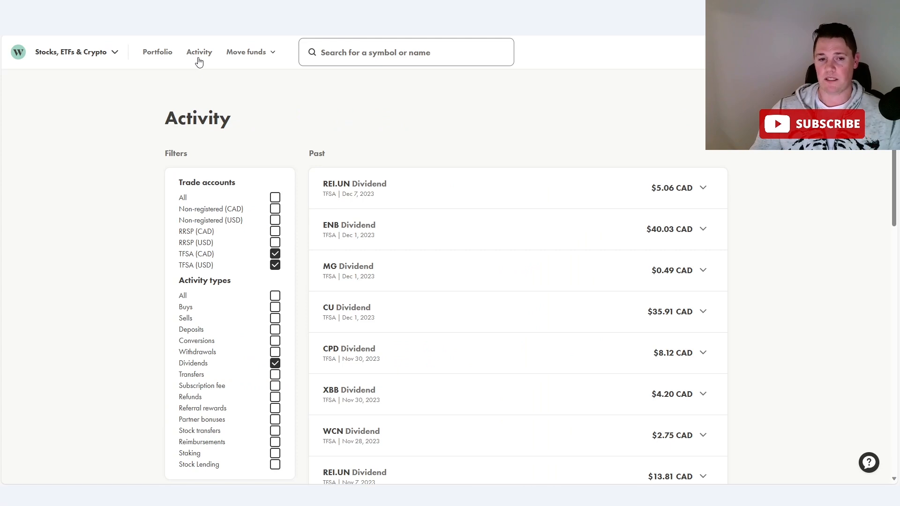
pyautogui.moveTo(573, 198)
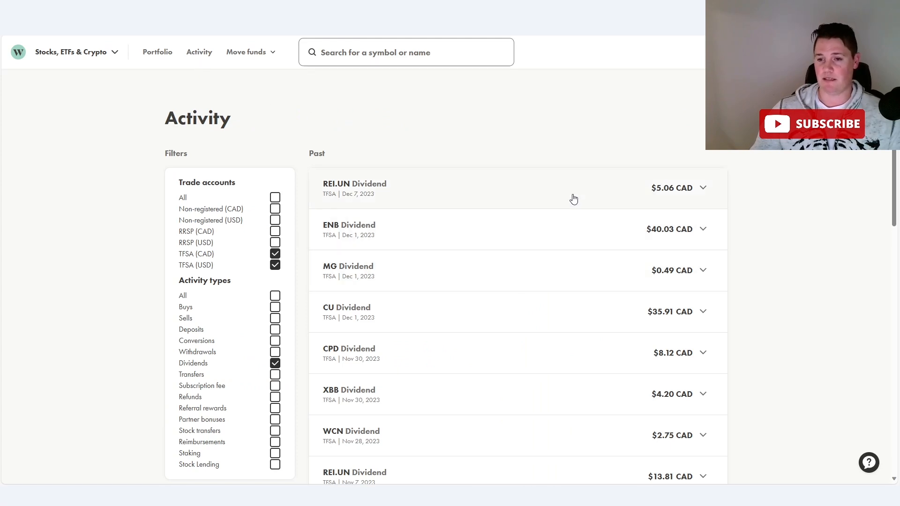
pyautogui.moveTo(474, 158)
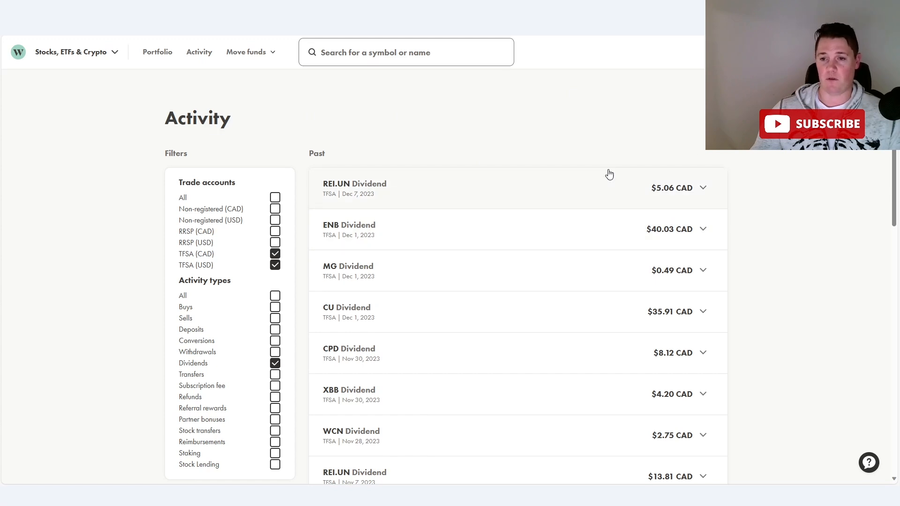
pyautogui.moveTo(477, 282)
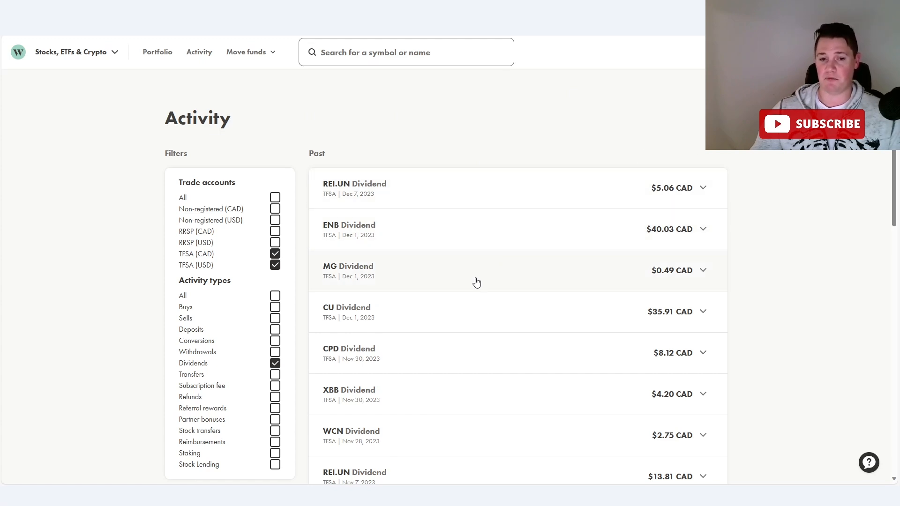
pyautogui.scroll(-3)
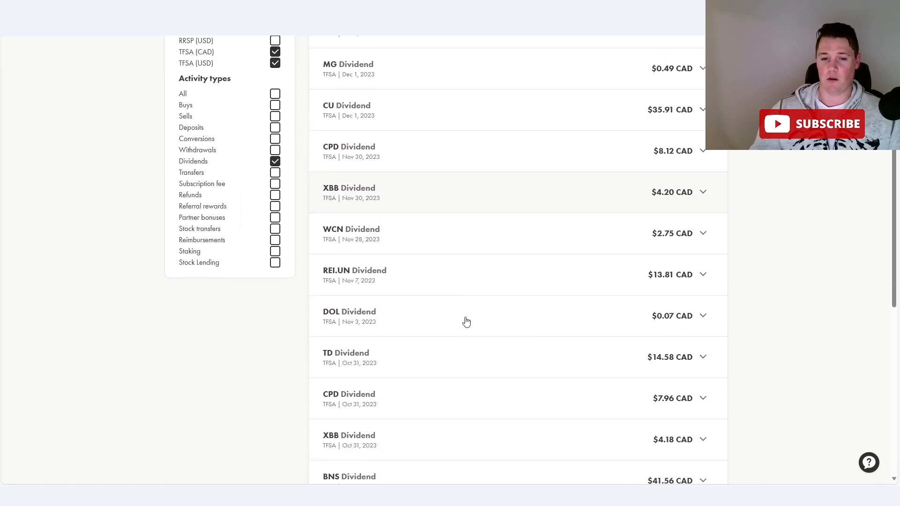
pyautogui.scroll(-3)
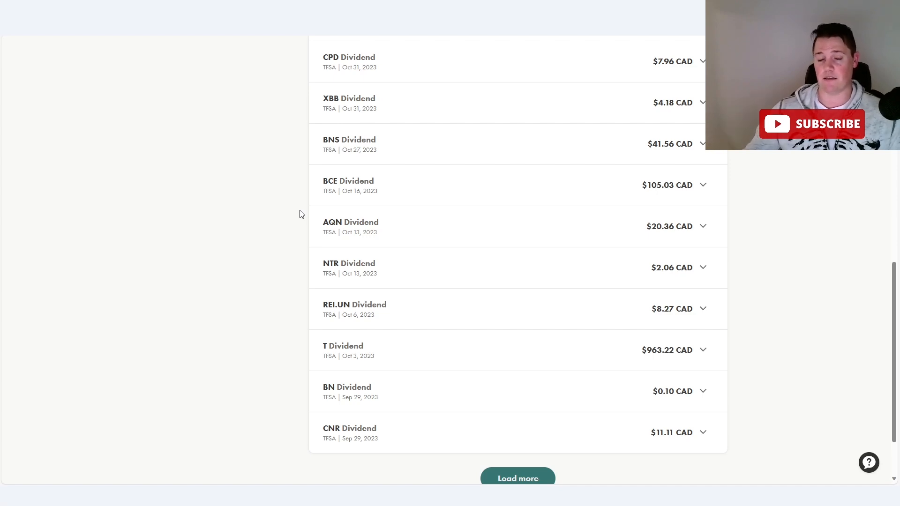
pyautogui.moveTo(422, 230)
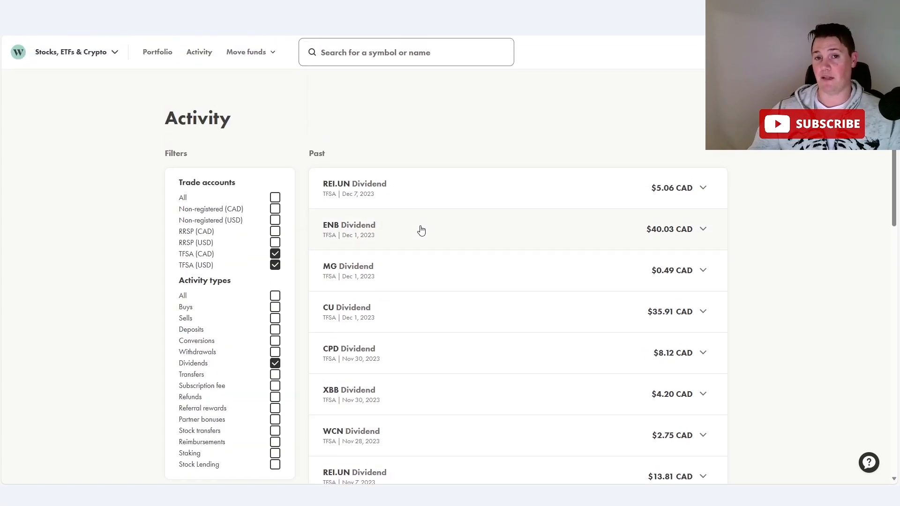
pyautogui.moveTo(453, 99)
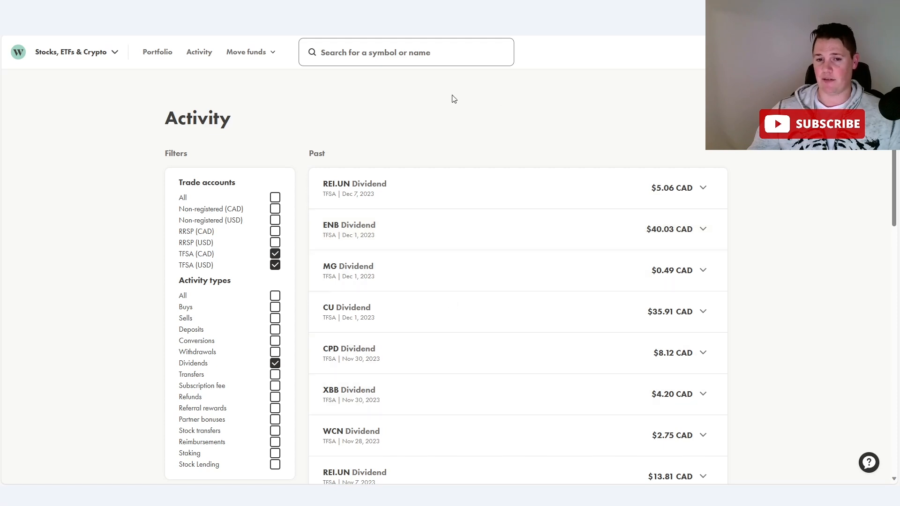
pyautogui.moveTo(571, 162)
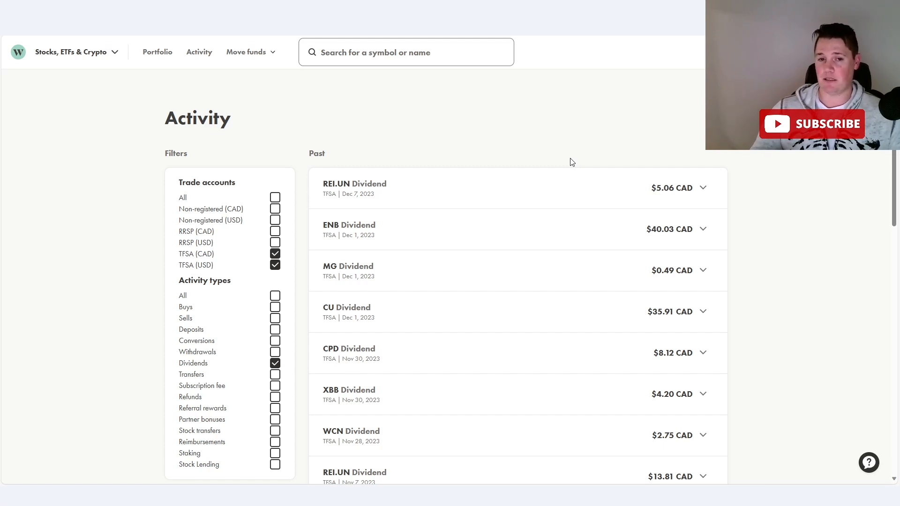
pyautogui.moveTo(378, 161)
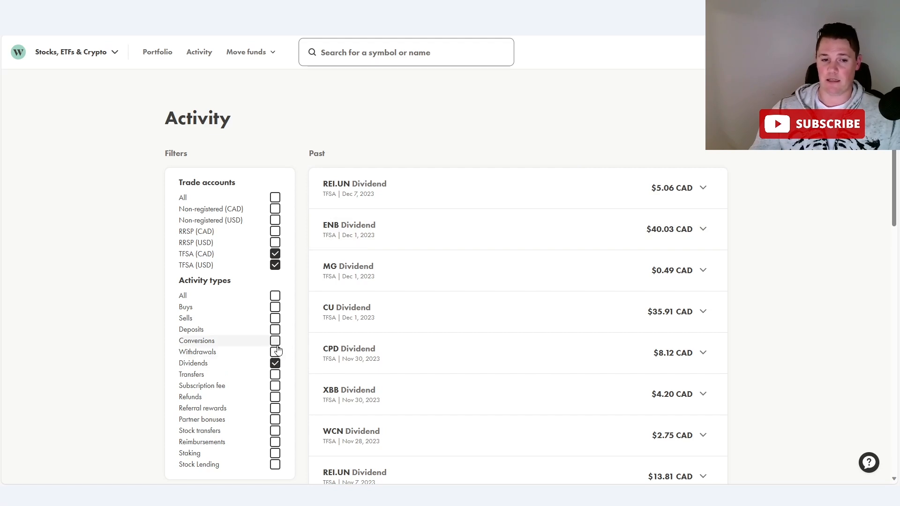
pyautogui.moveTo(277, 345)
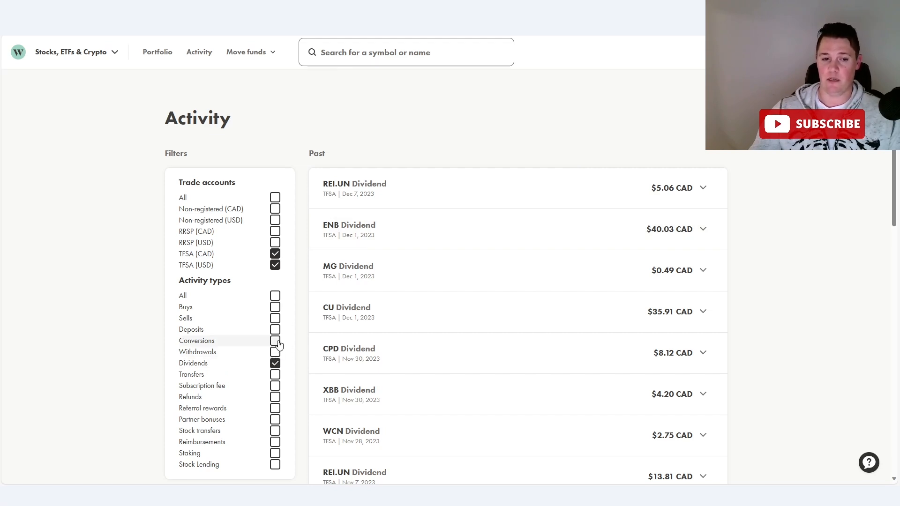
# Replace the Dividends filter with Deposits, showing $200 CAD deposits from December 2023
pyautogui.click(276, 329)
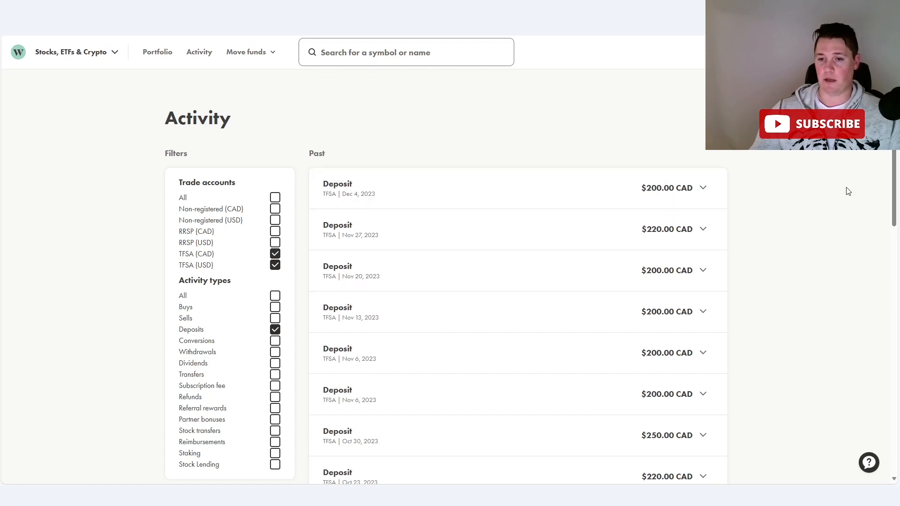
pyautogui.moveTo(570, 130)
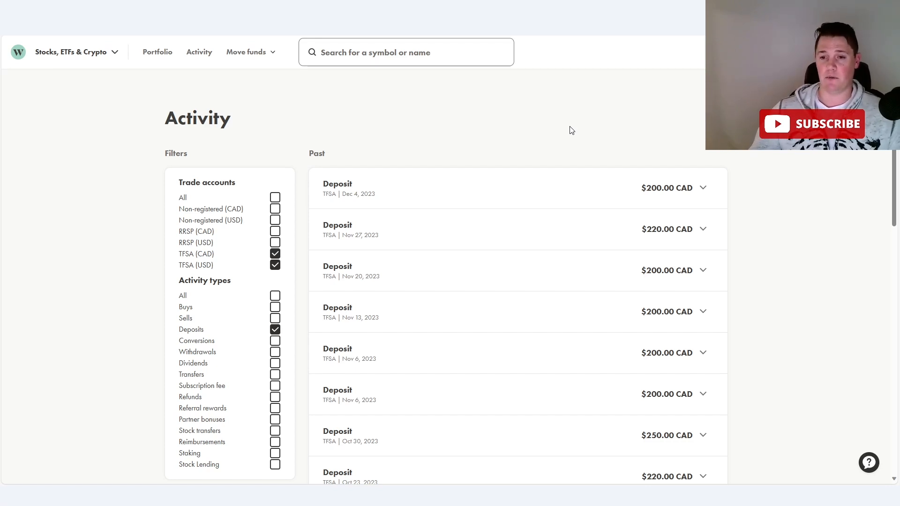
pyautogui.moveTo(618, 213)
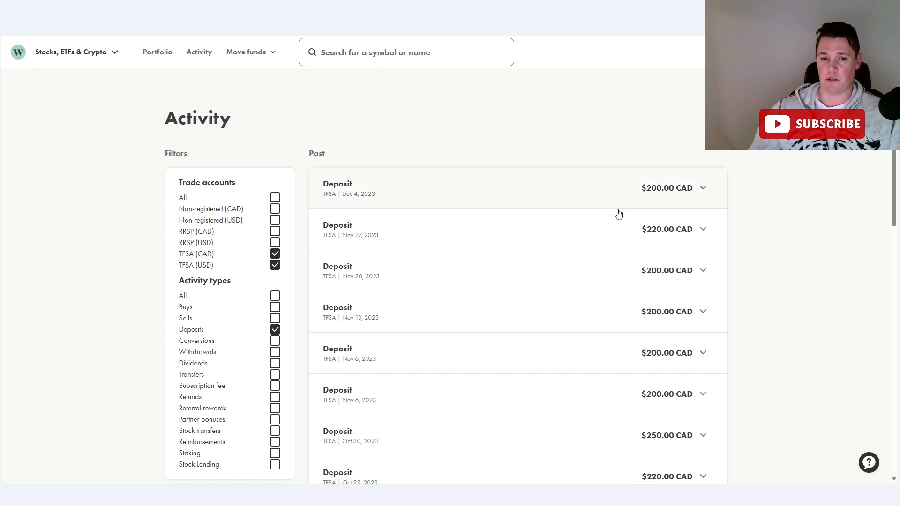
pyautogui.moveTo(292, 322)
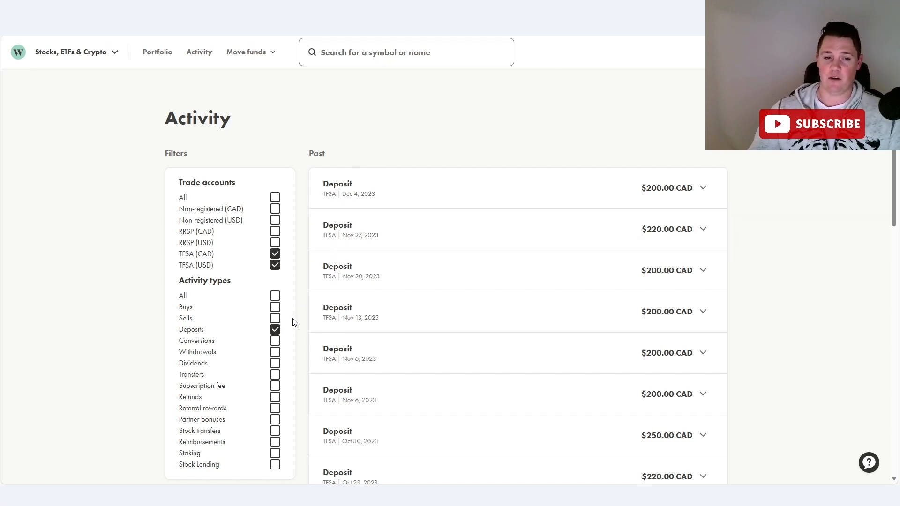
# Add Buys and Sells to the activity filter and expand the SU Limit Buy details
pyautogui.click(275, 307)
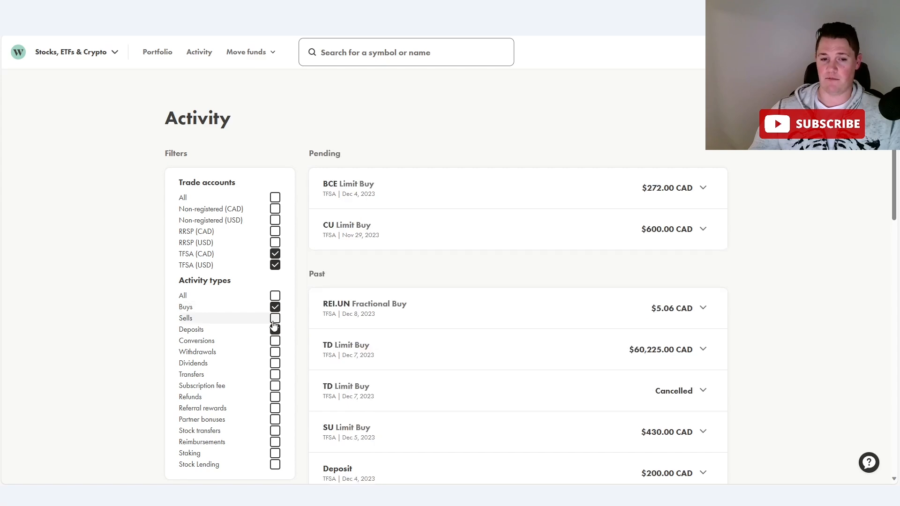
pyautogui.click(275, 318)
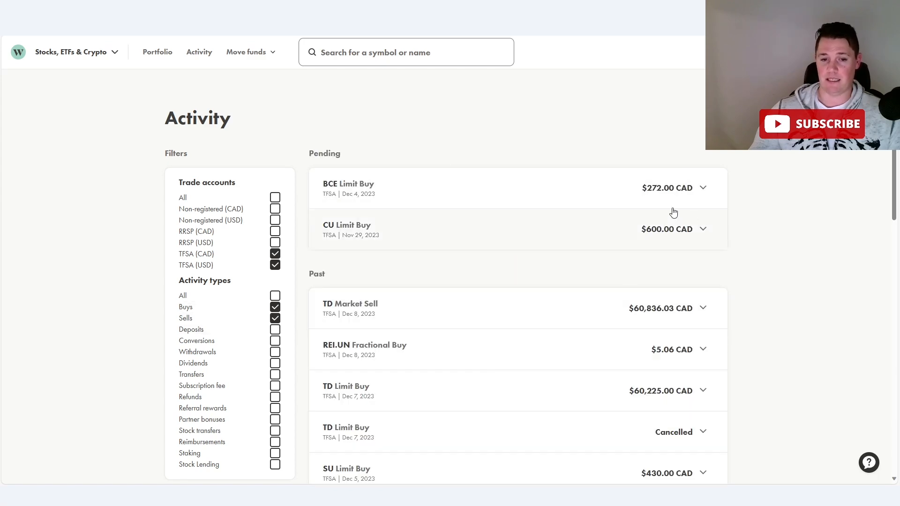
pyautogui.moveTo(706, 245)
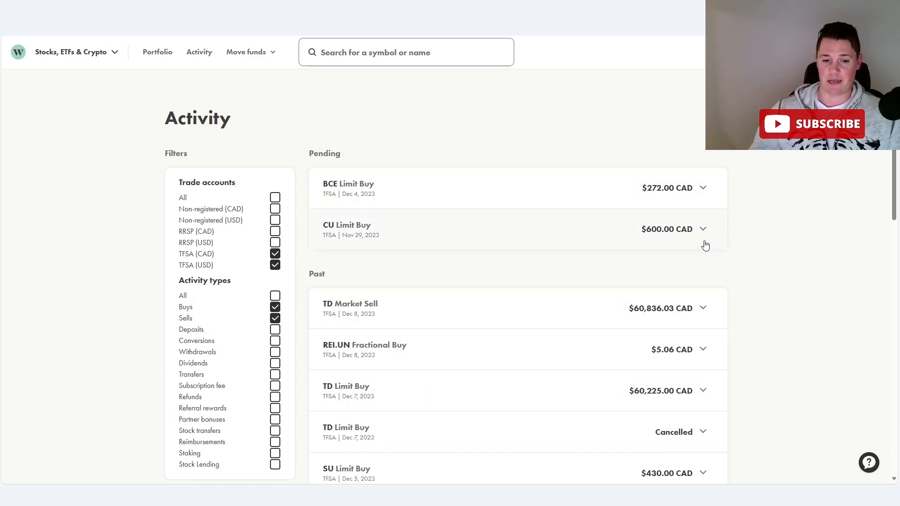
pyautogui.click(702, 472)
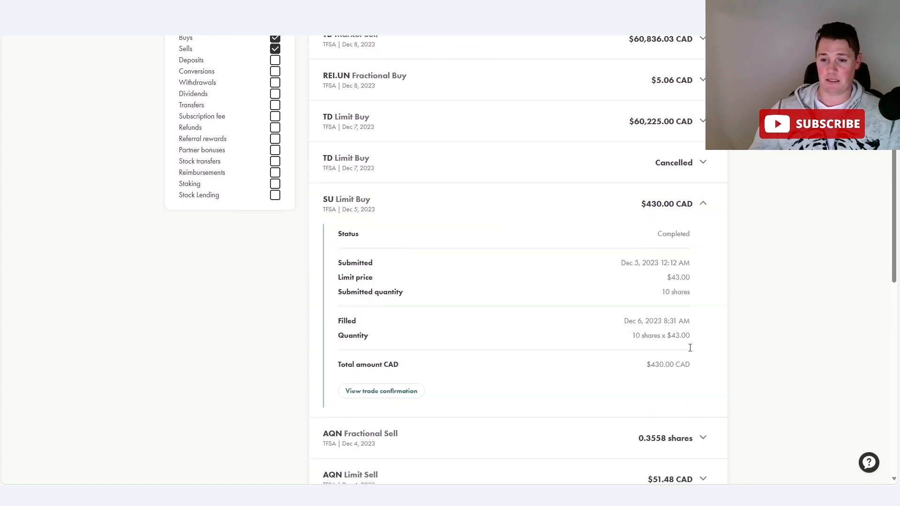
pyautogui.moveTo(716, 334)
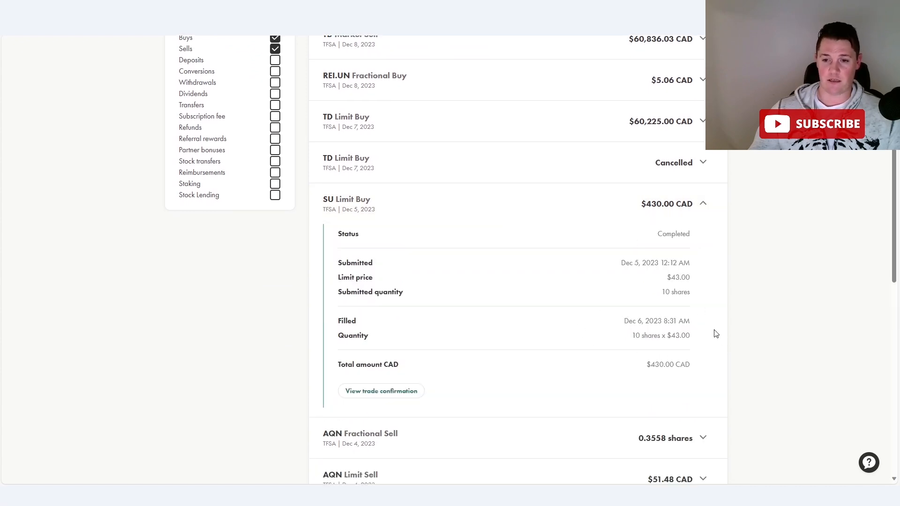
# Scroll down the buy and sell activity list toward the AQN Limit Sell
pyautogui.scroll(-3)
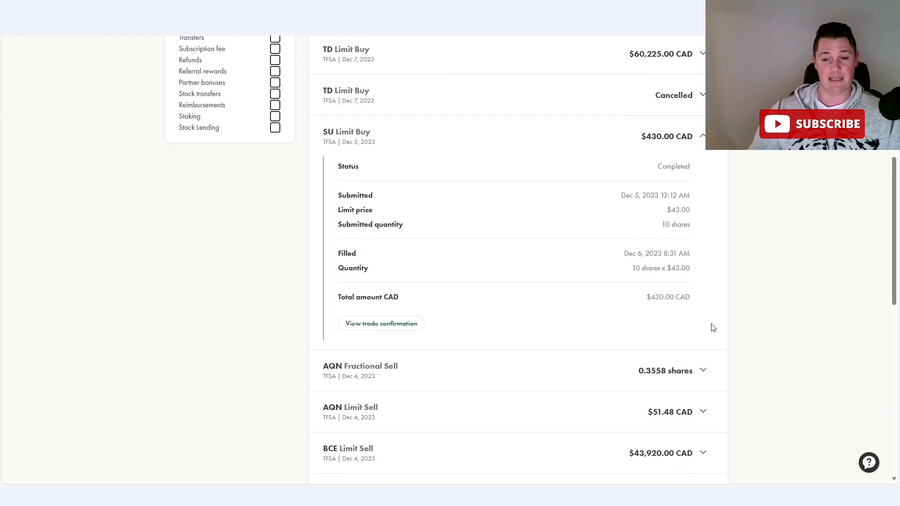
pyautogui.scroll(-3)
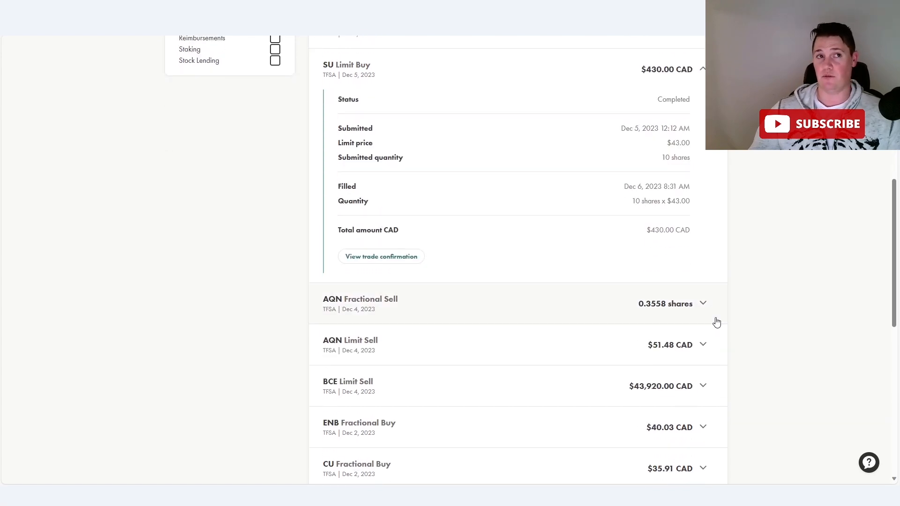
pyautogui.scroll(-3)
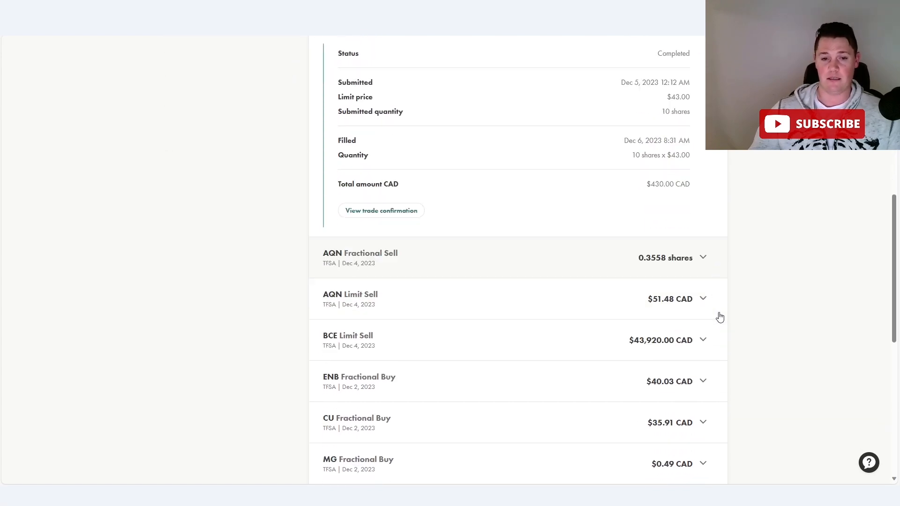
pyautogui.scroll(-3)
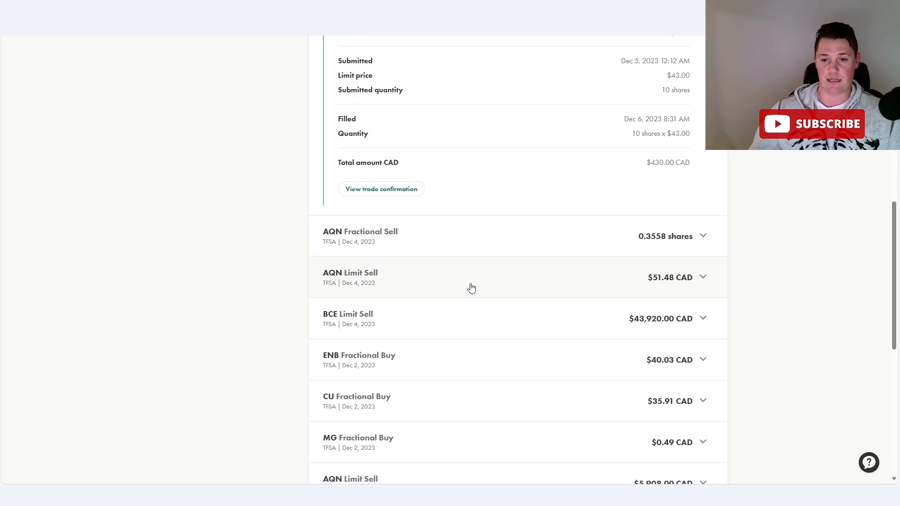
pyautogui.scroll(-3)
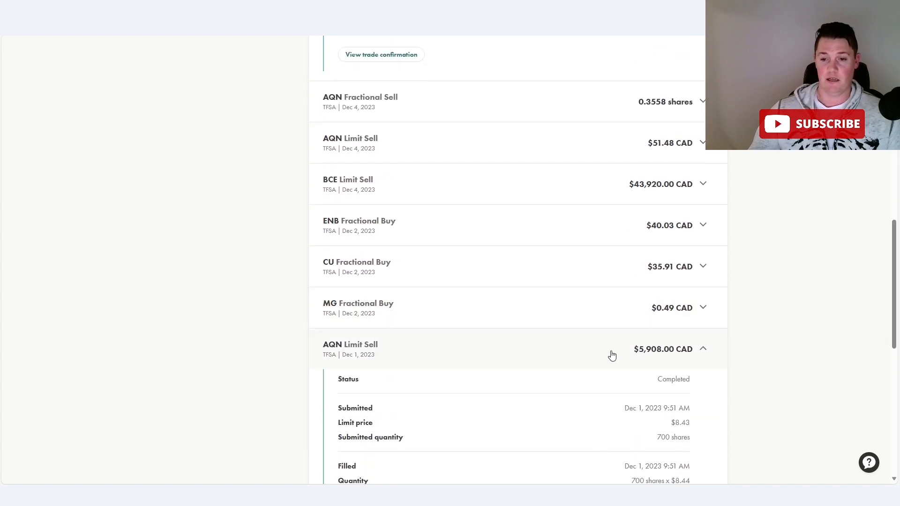
# Expand the BCE Limit Sell order: 800 shares filled at $54.90 for $43,920 CAD
pyautogui.click(703, 349)
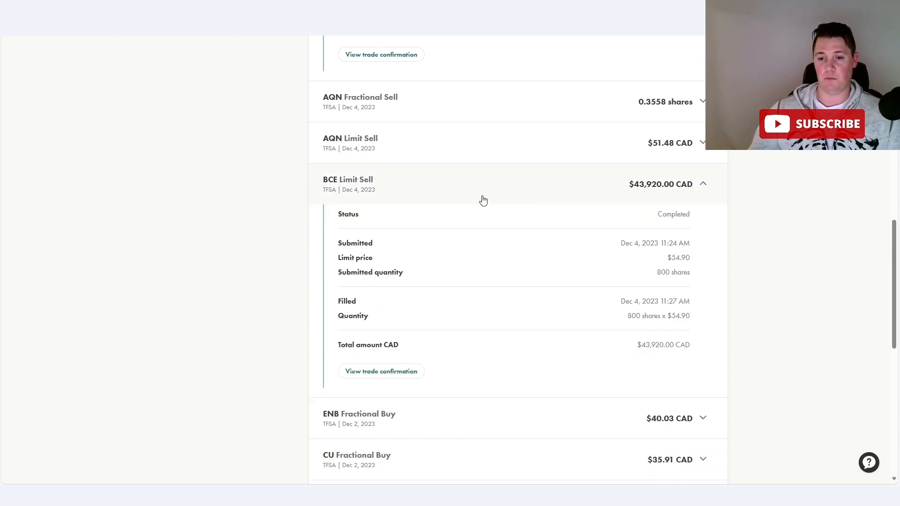
pyautogui.moveTo(693, 335)
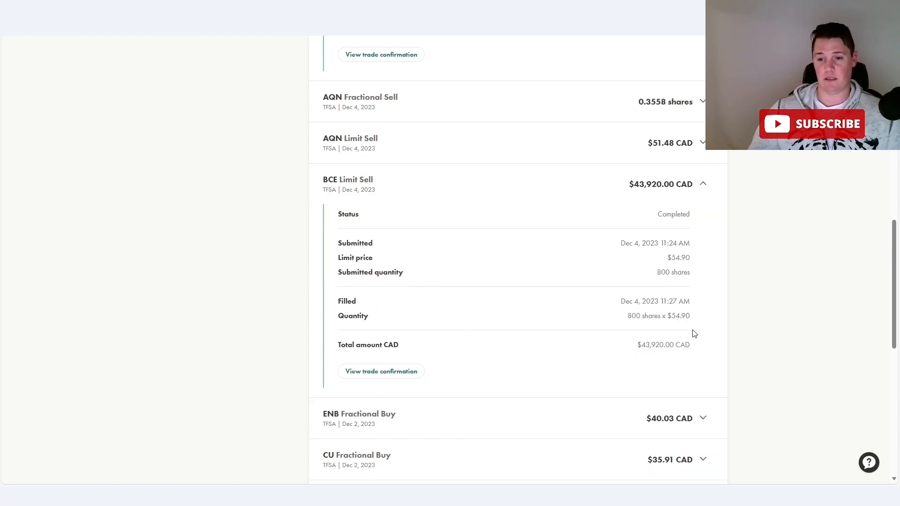
pyautogui.moveTo(666, 325)
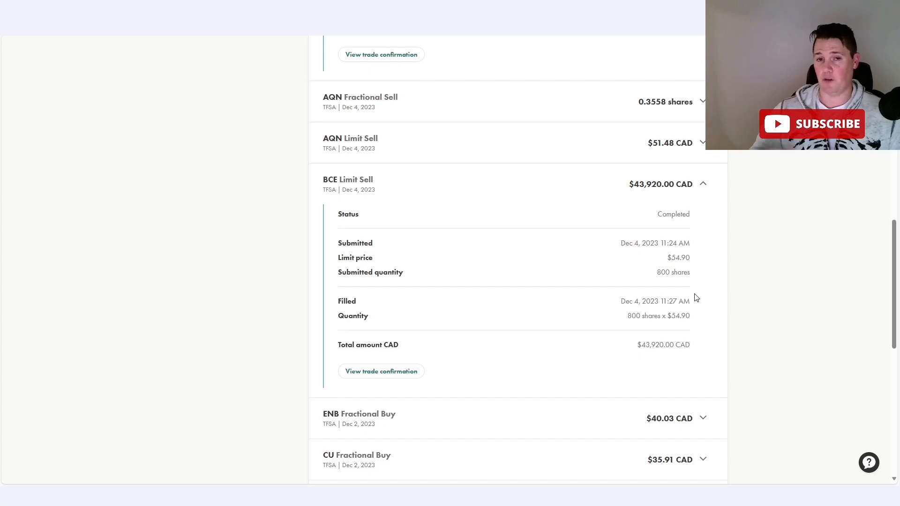
pyautogui.scroll(-3)
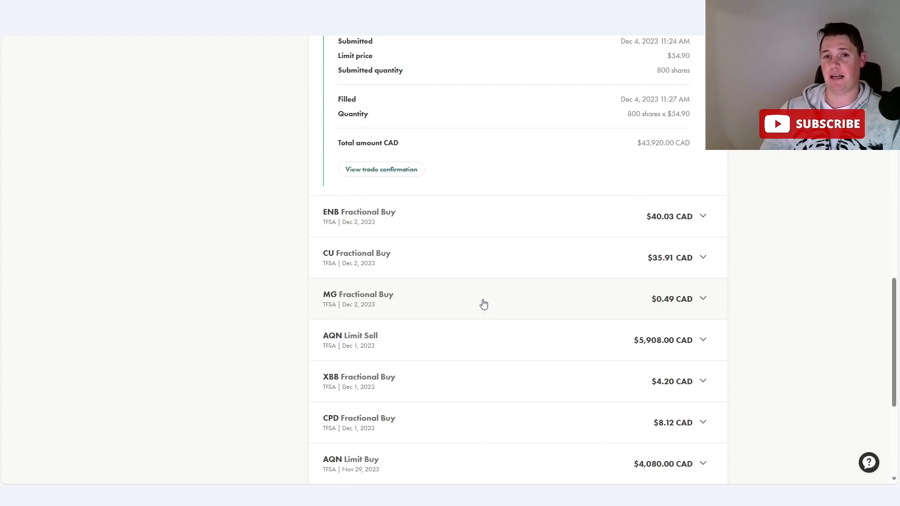
pyautogui.moveTo(484, 303)
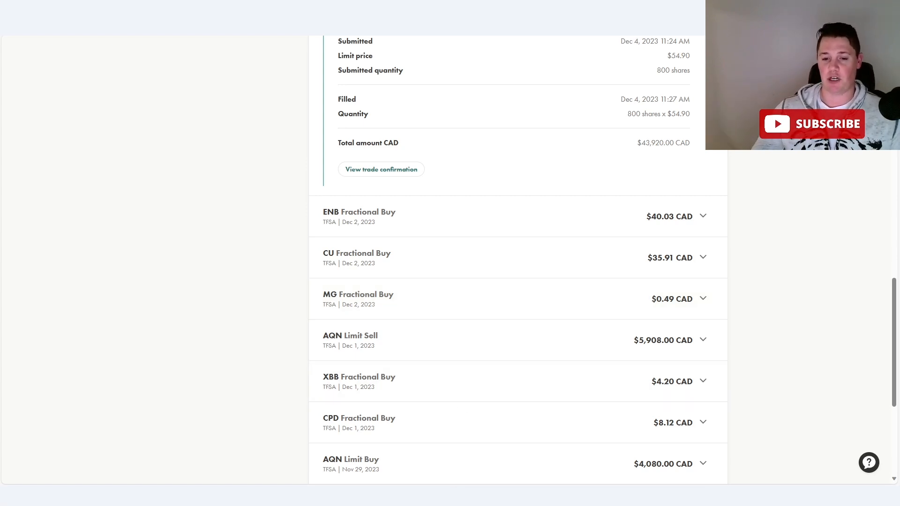